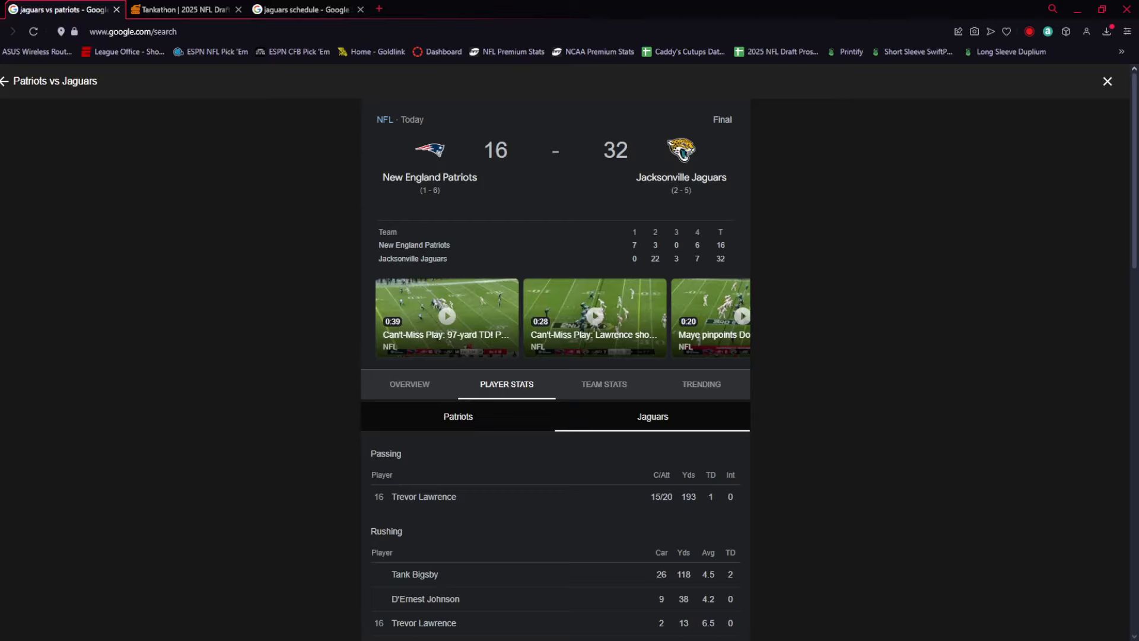
mouse_move(141, 238)
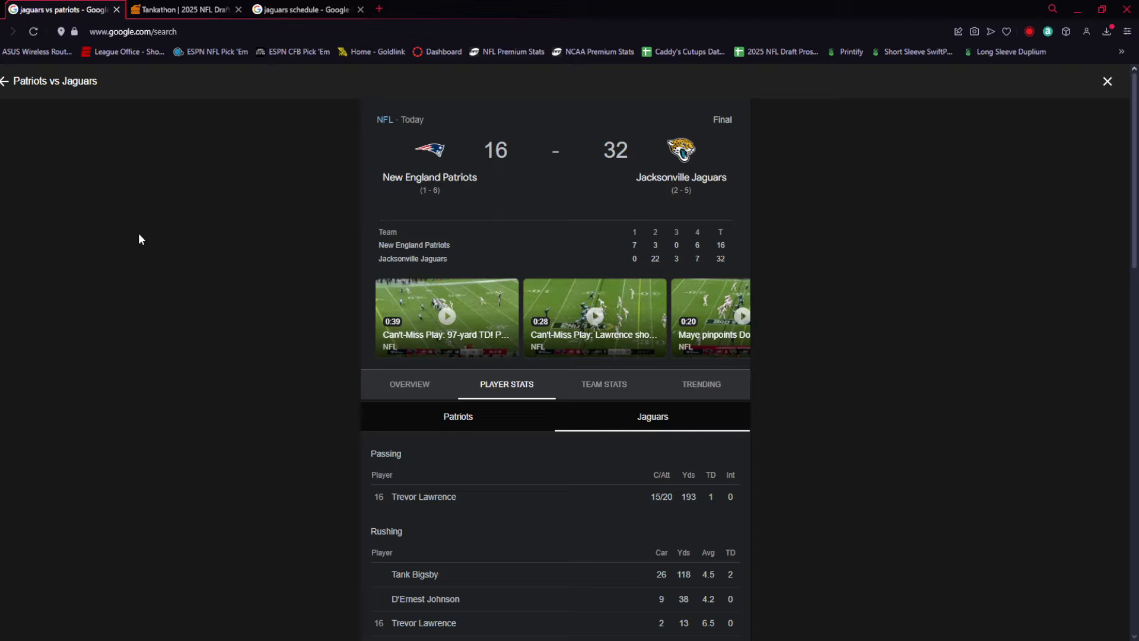
Step: Scroll the Jaguars player stats down to the Rushing and Receiving tables
scroll(down, 3)
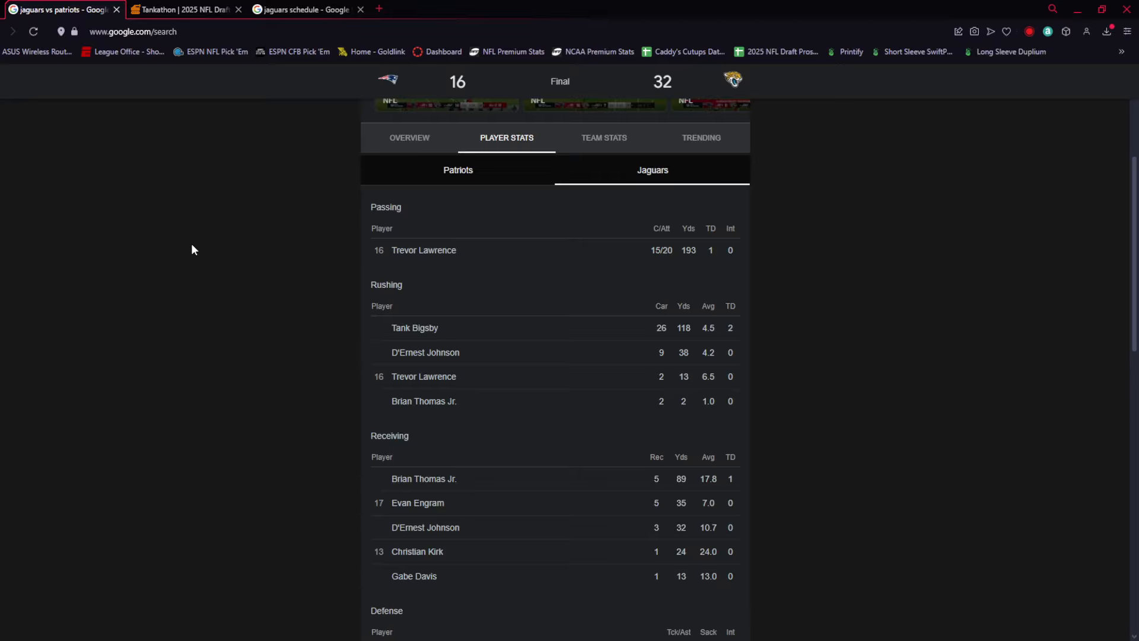
scroll(down, 3)
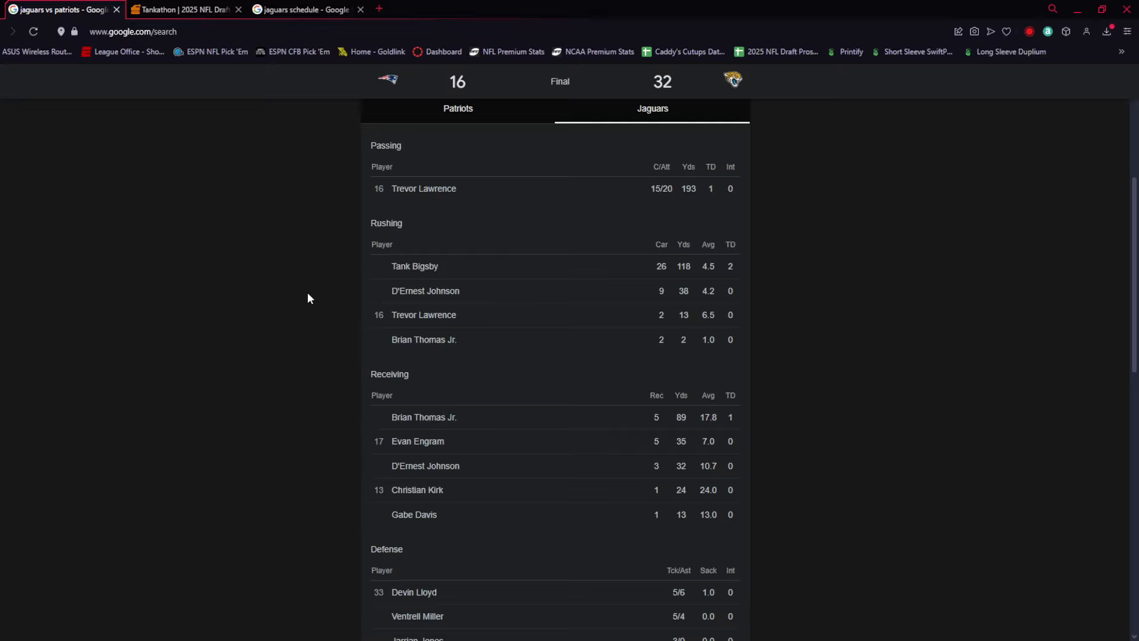
mouse_move(302, 299)
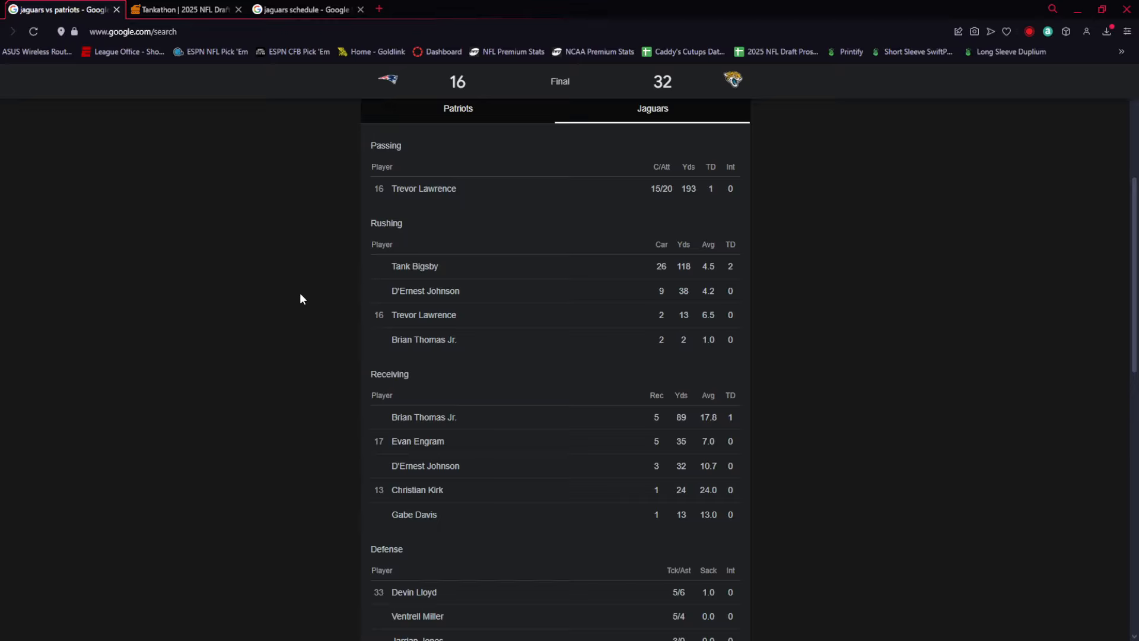
mouse_move(323, 353)
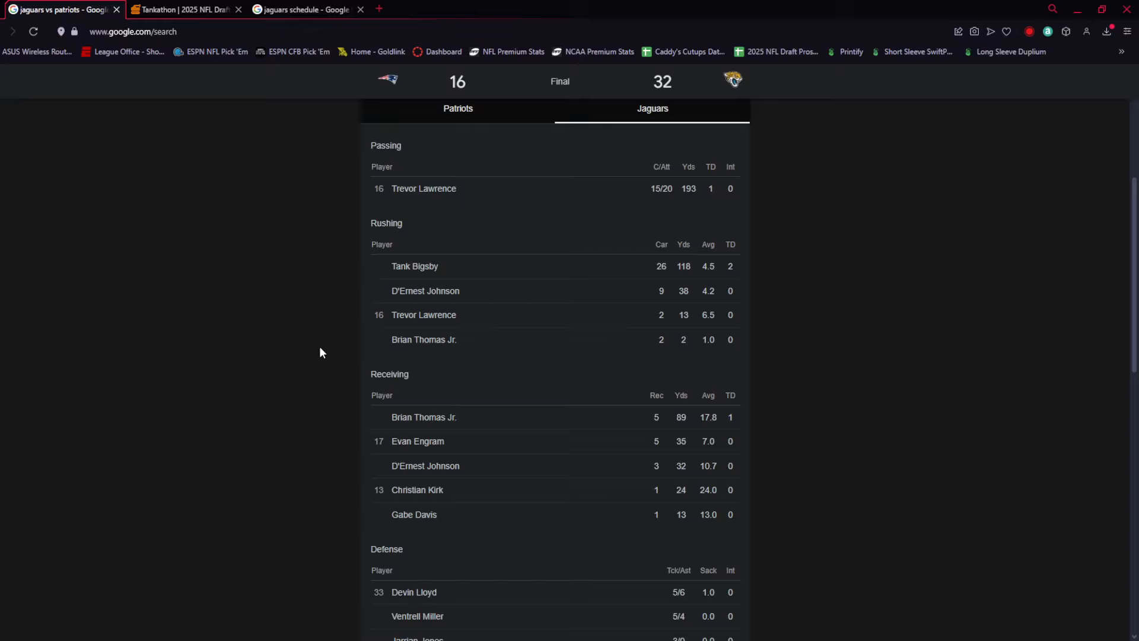
mouse_move(239, 310)
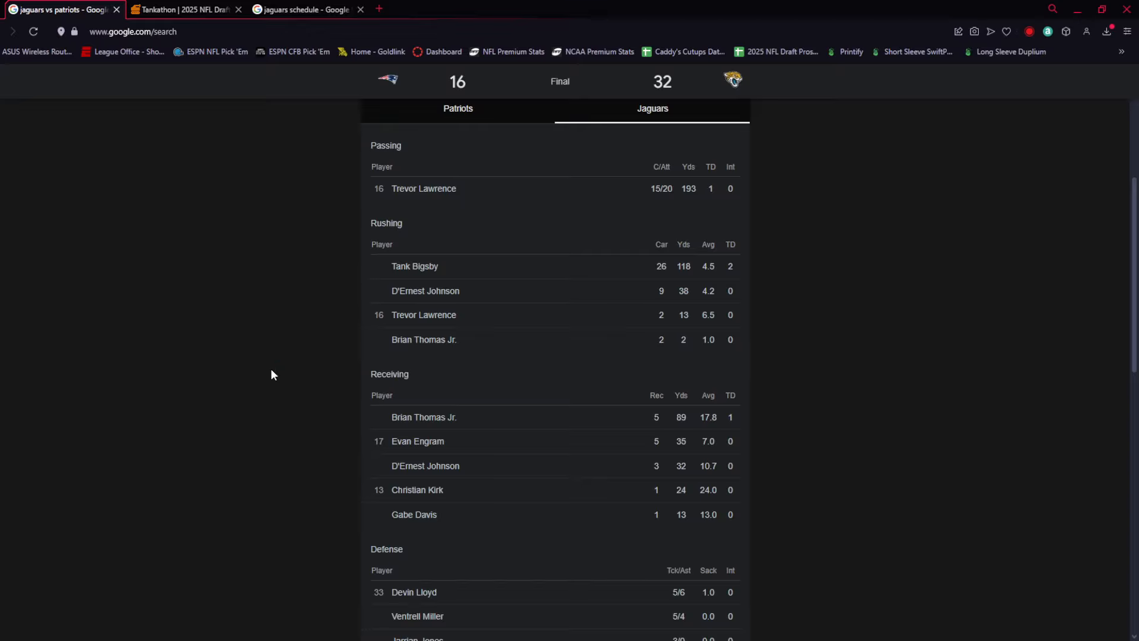
mouse_move(305, 318)
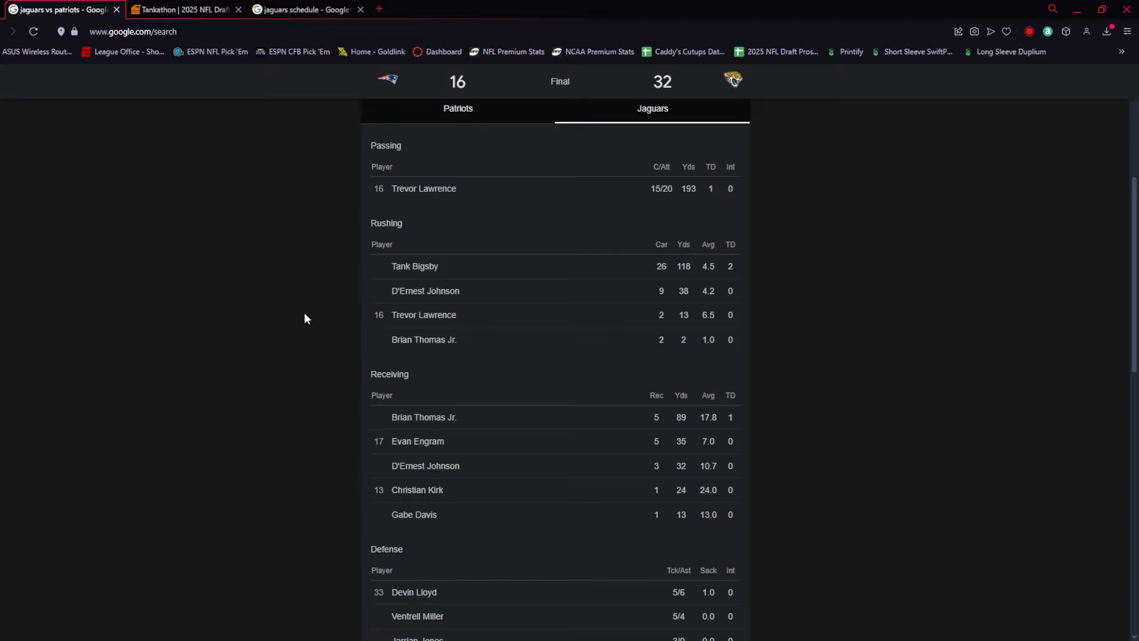
mouse_move(227, 380)
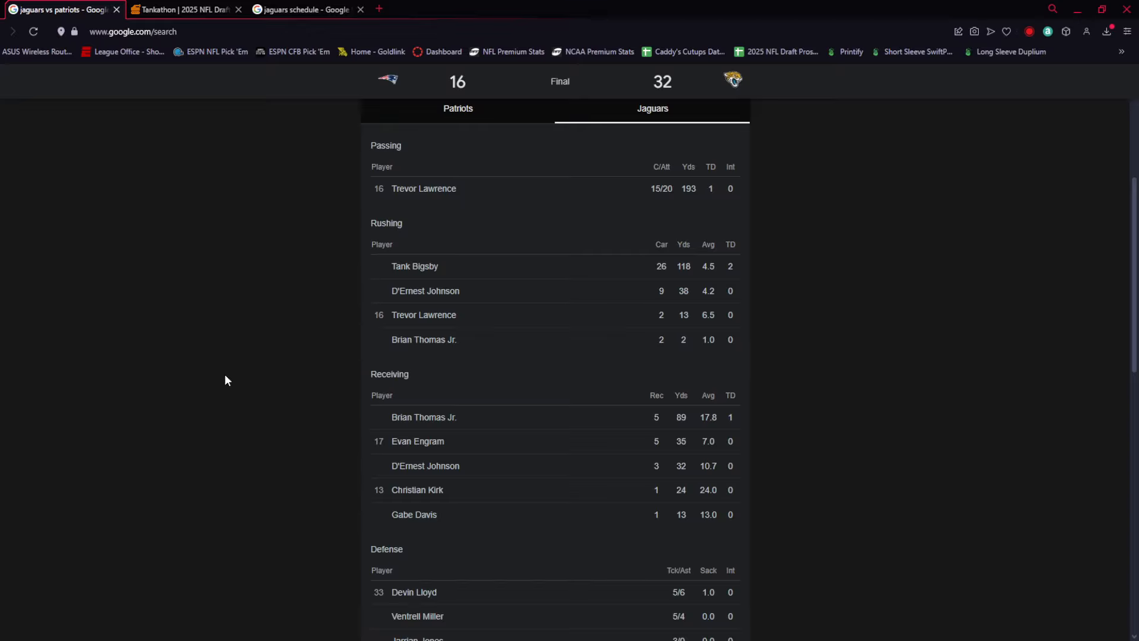
mouse_move(222, 394)
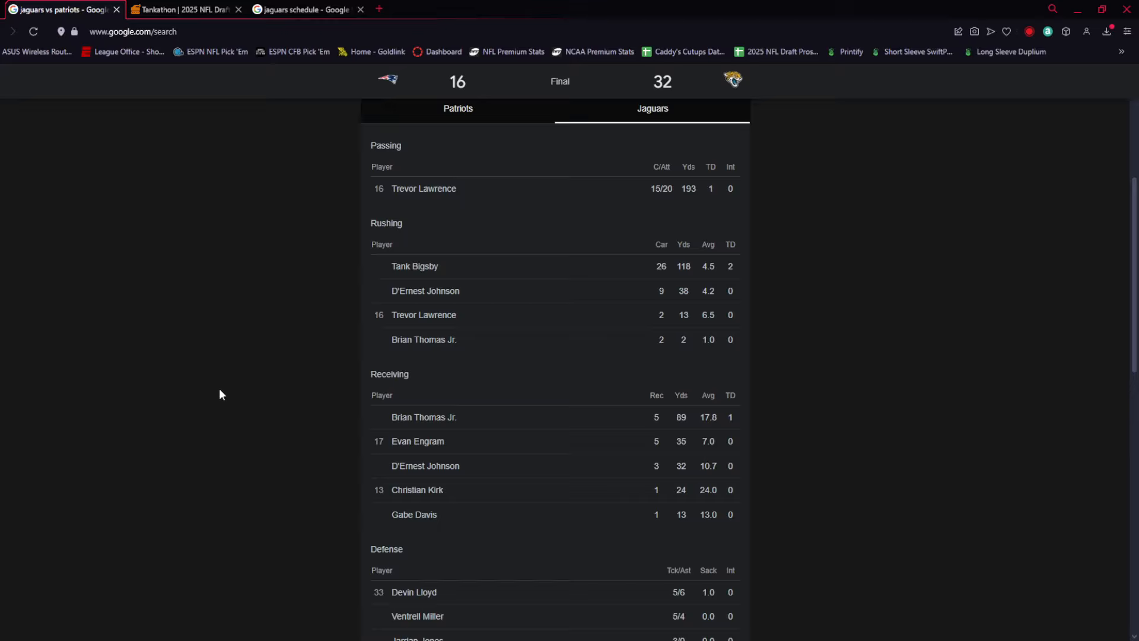
mouse_move(513, 465)
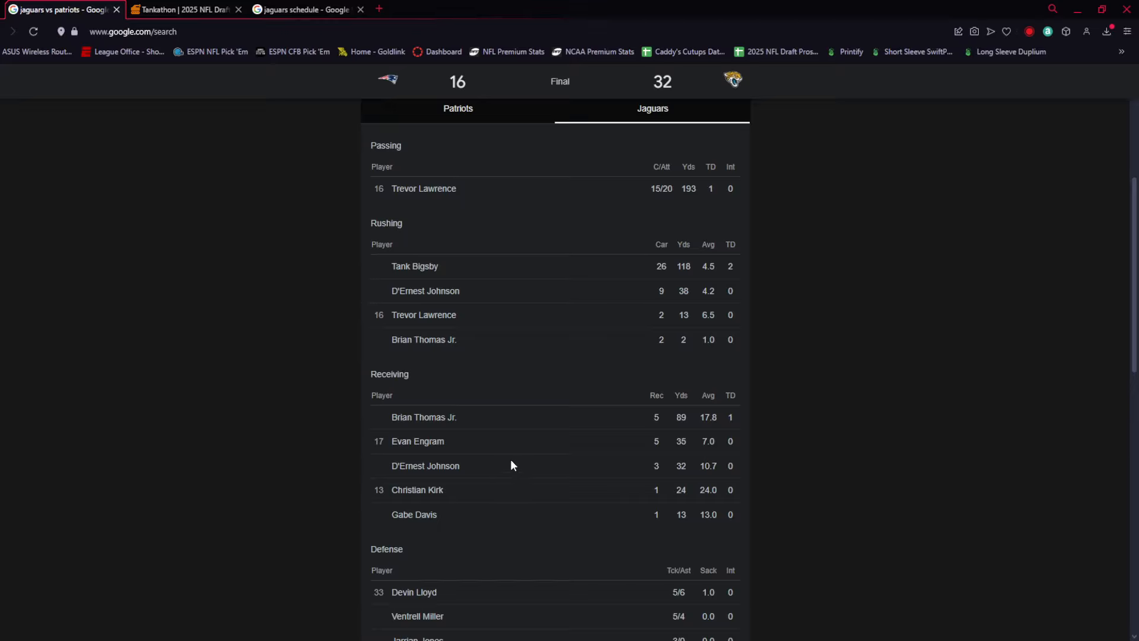
mouse_move(179, 315)
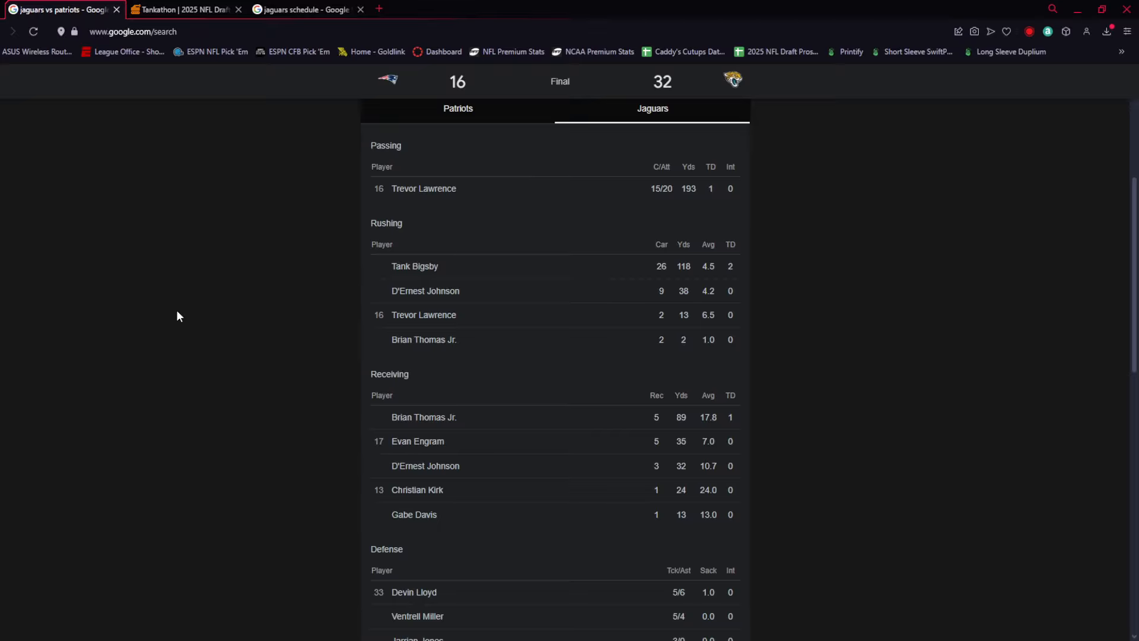
scroll(down, 3)
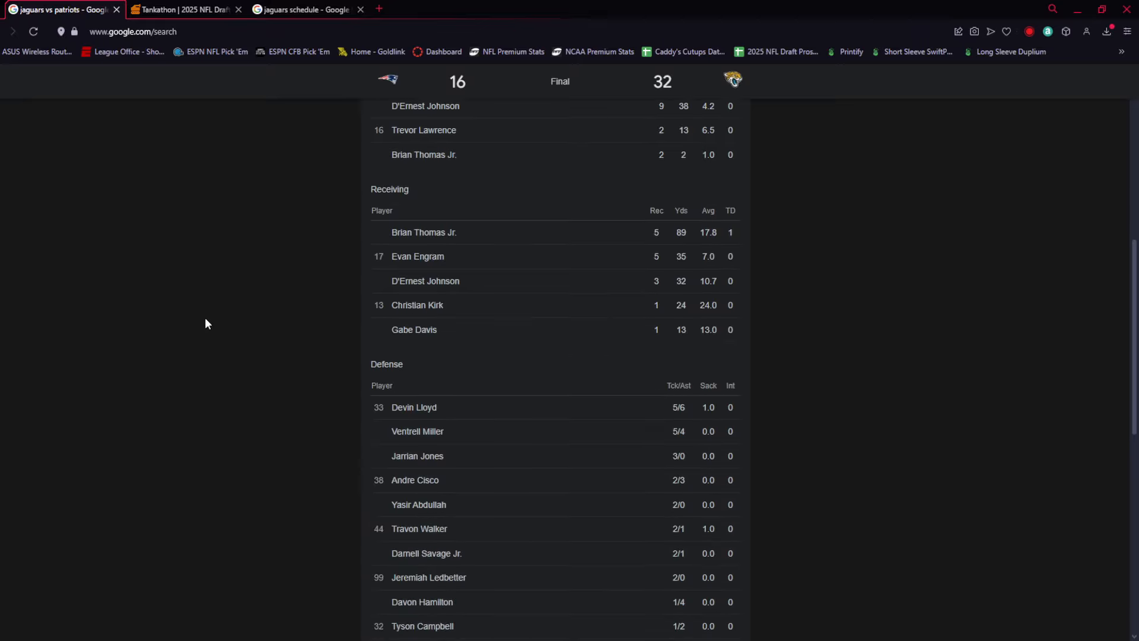
scroll(down, 3)
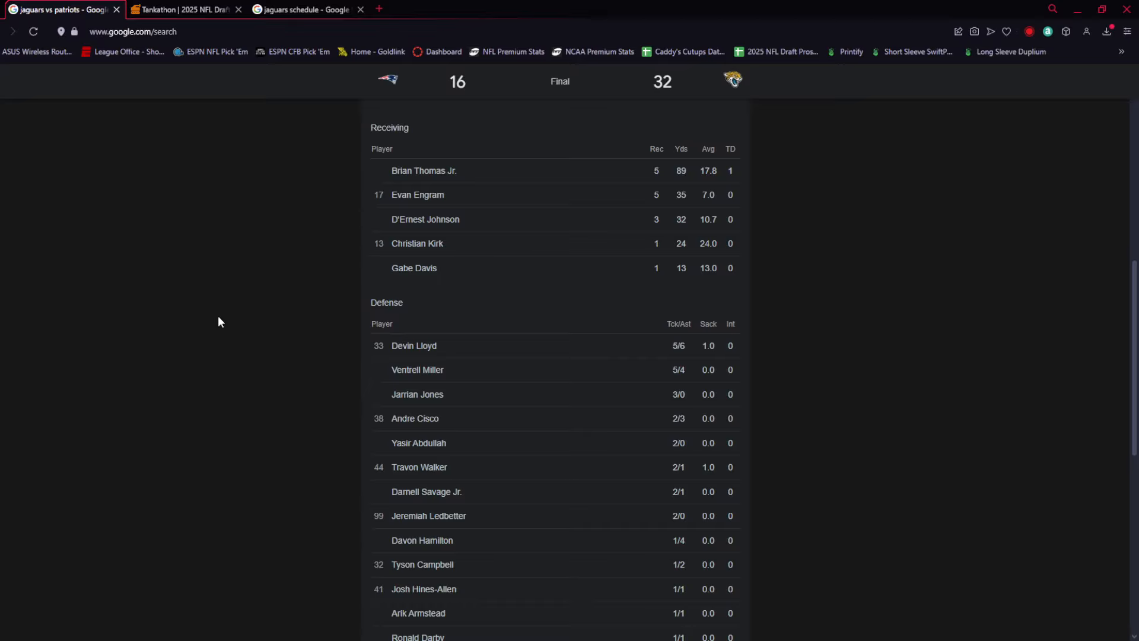
mouse_move(231, 379)
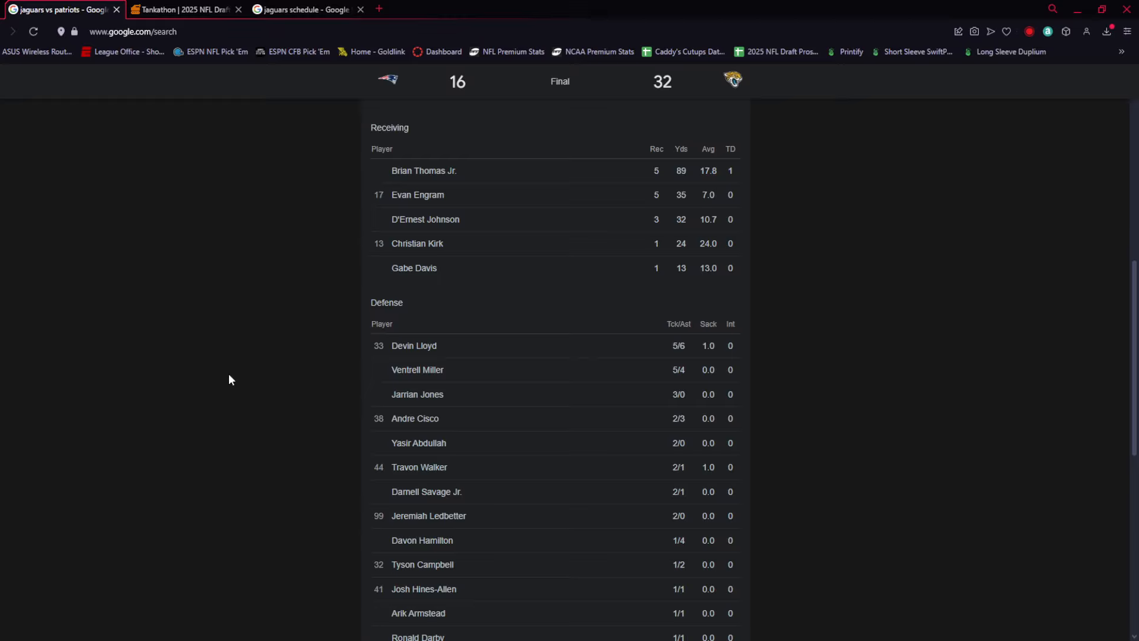
mouse_move(221, 377)
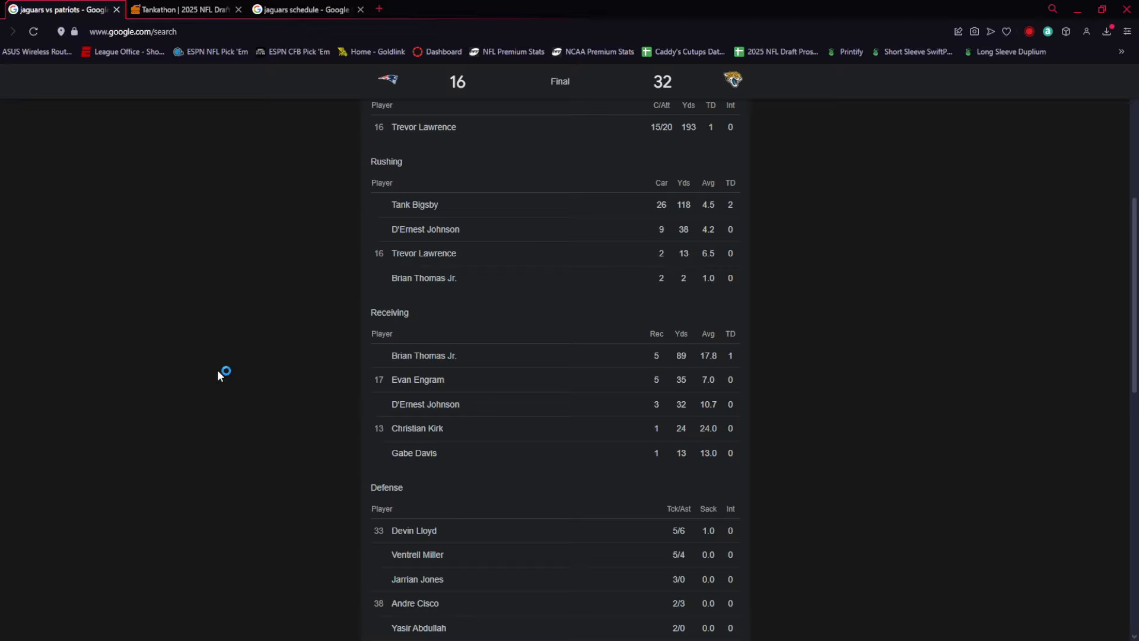
mouse_move(220, 376)
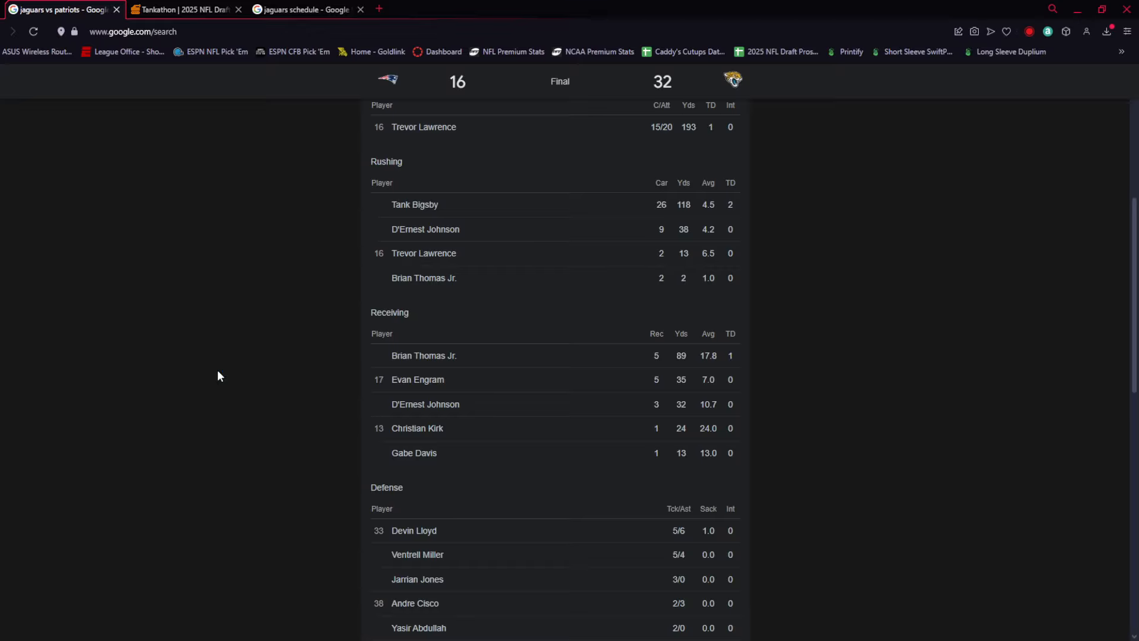
mouse_move(239, 373)
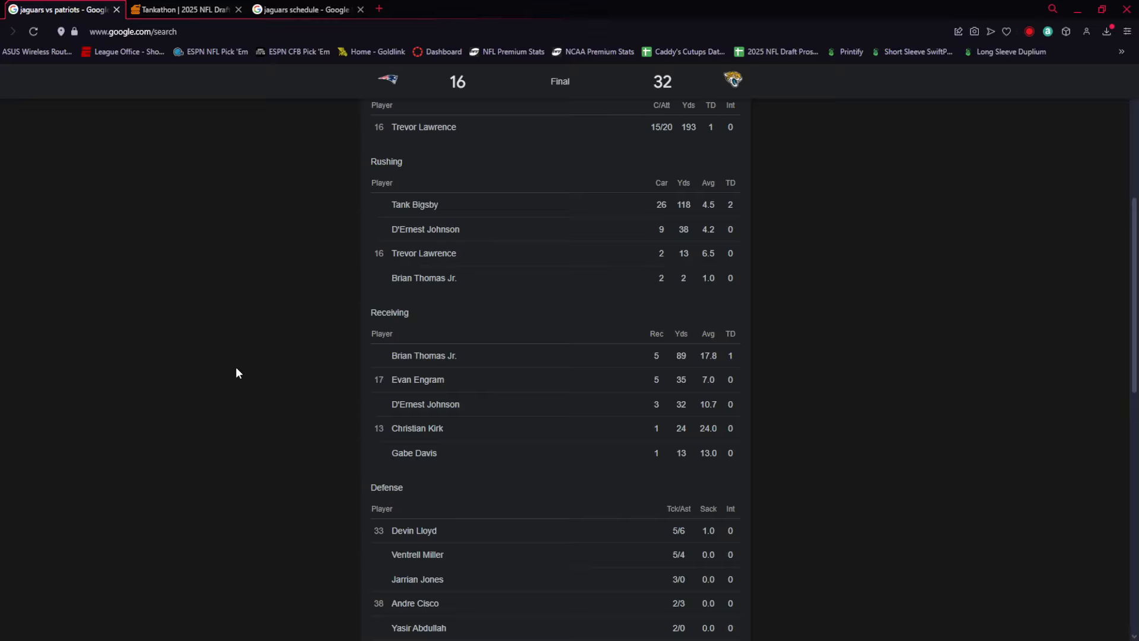
mouse_move(239, 422)
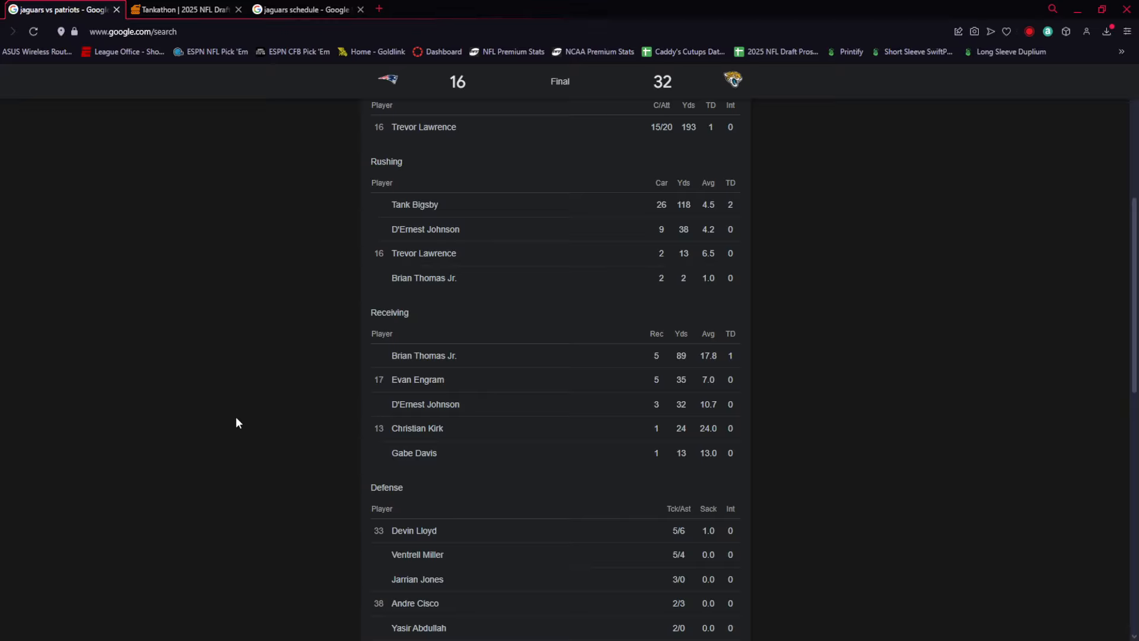
mouse_move(186, 392)
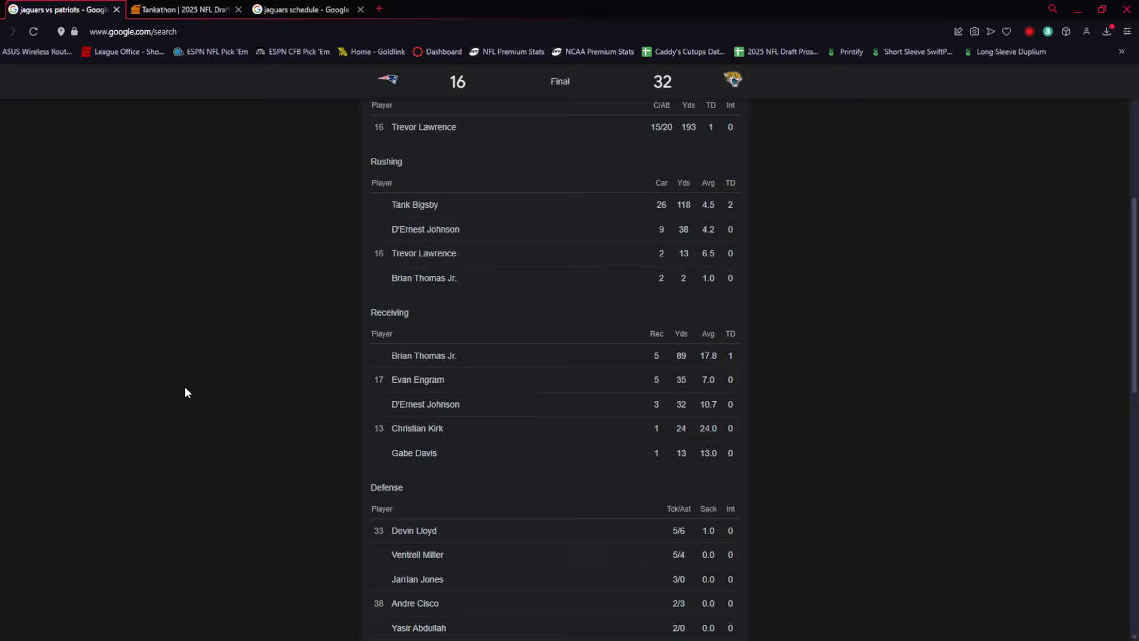
Step: Scroll past Receiving to the Jaguars Defense table through Muma, Brown, Johnson and Lacy
scroll(down, 3)
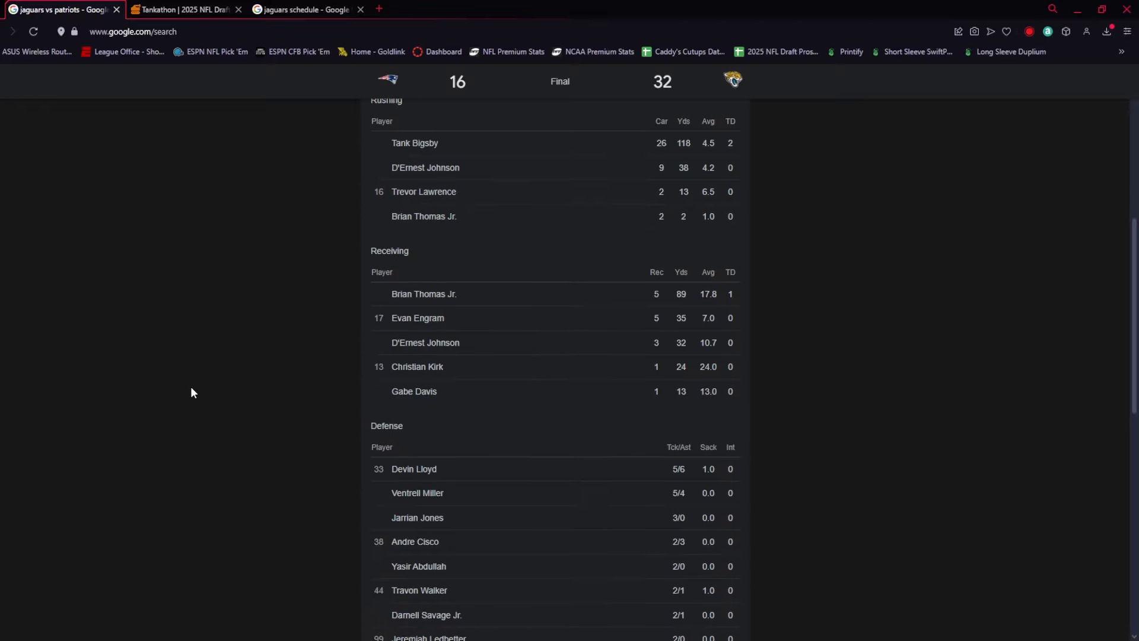
scroll(down, 3)
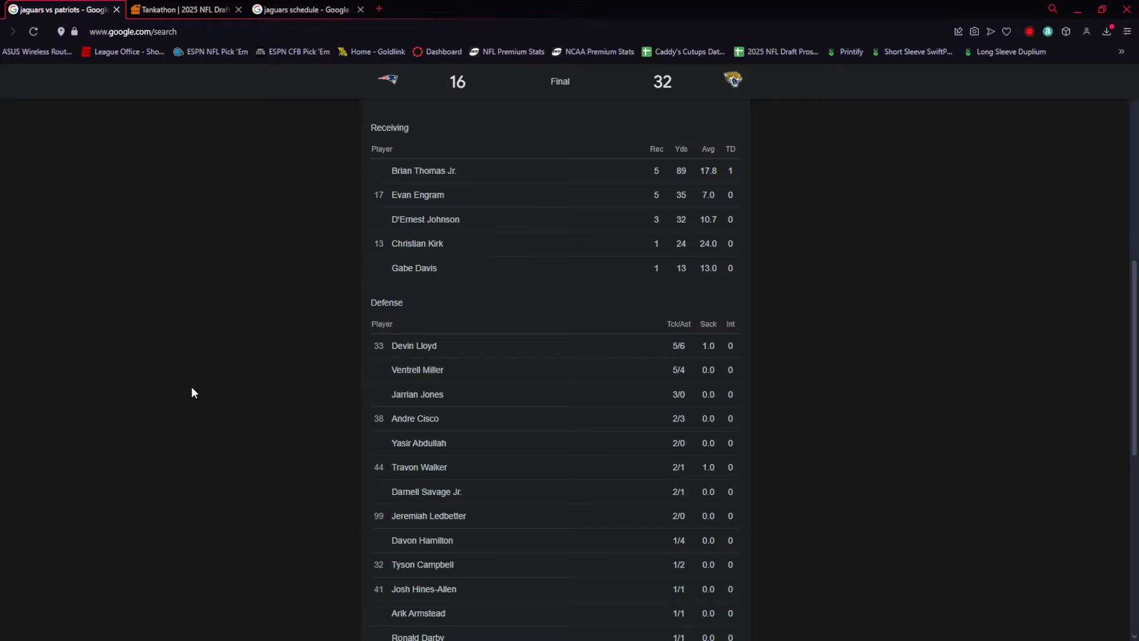
scroll(down, 3)
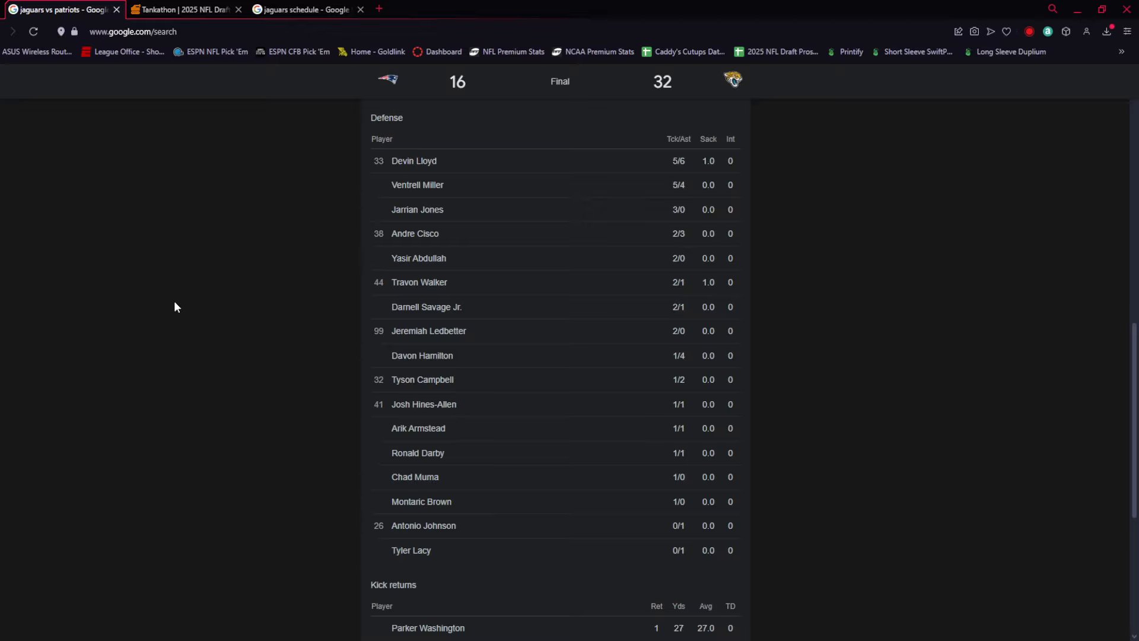
mouse_move(167, 351)
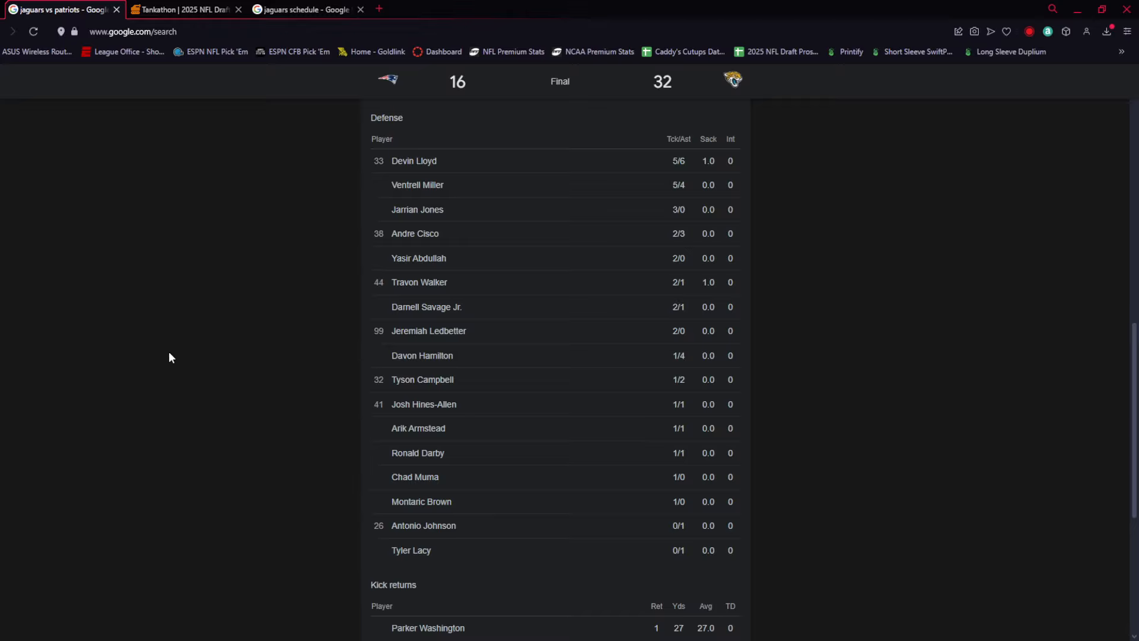
mouse_move(174, 357)
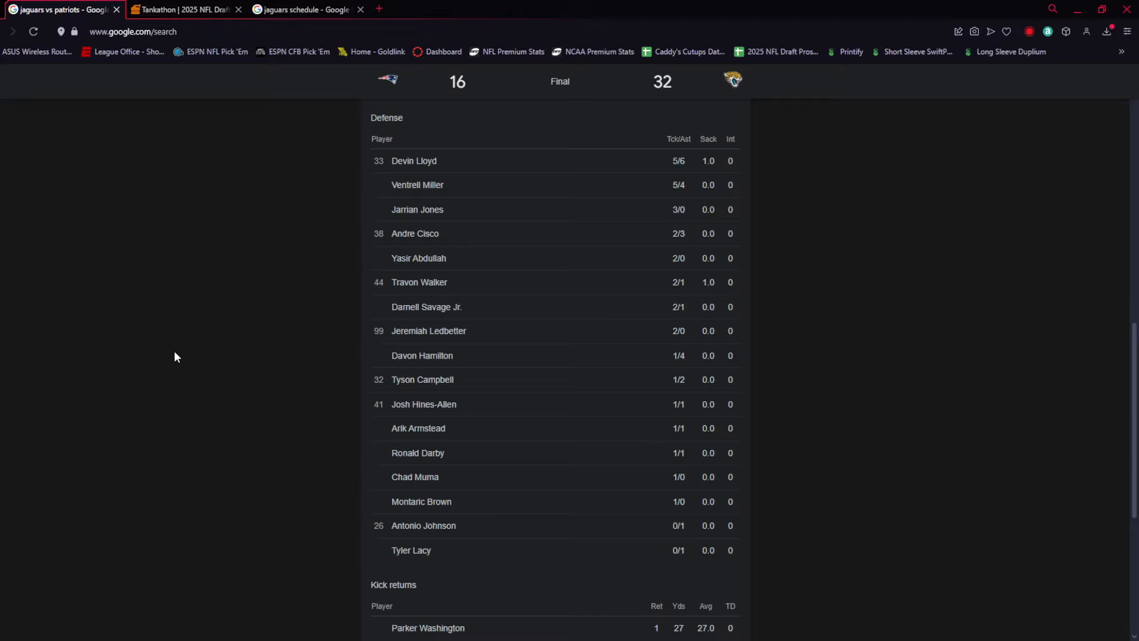
mouse_move(355, 198)
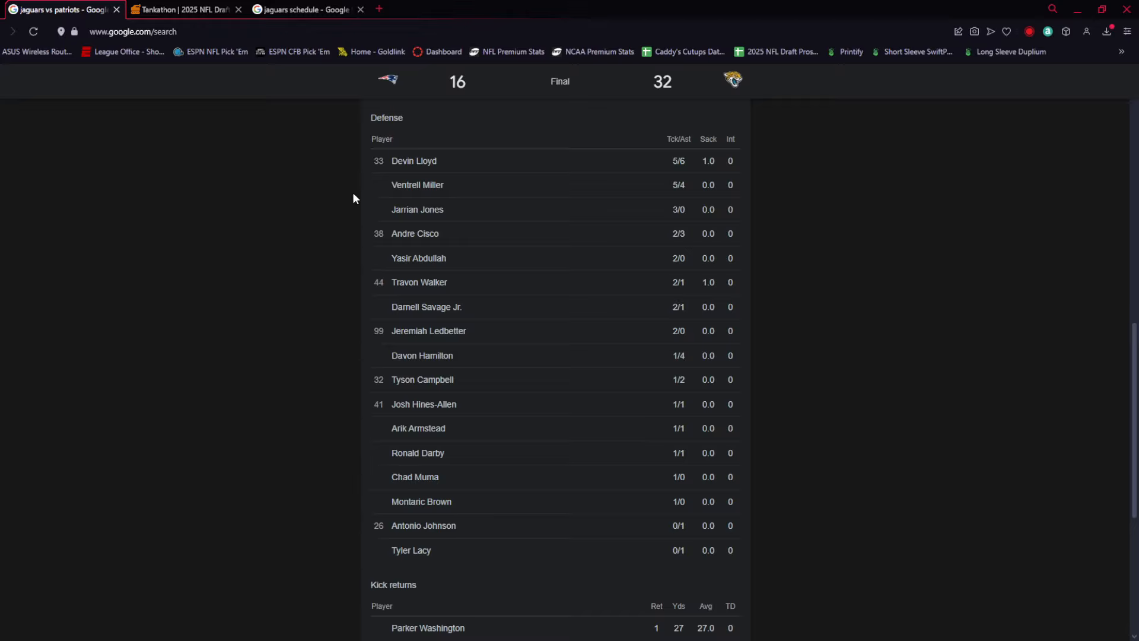
mouse_move(368, 172)
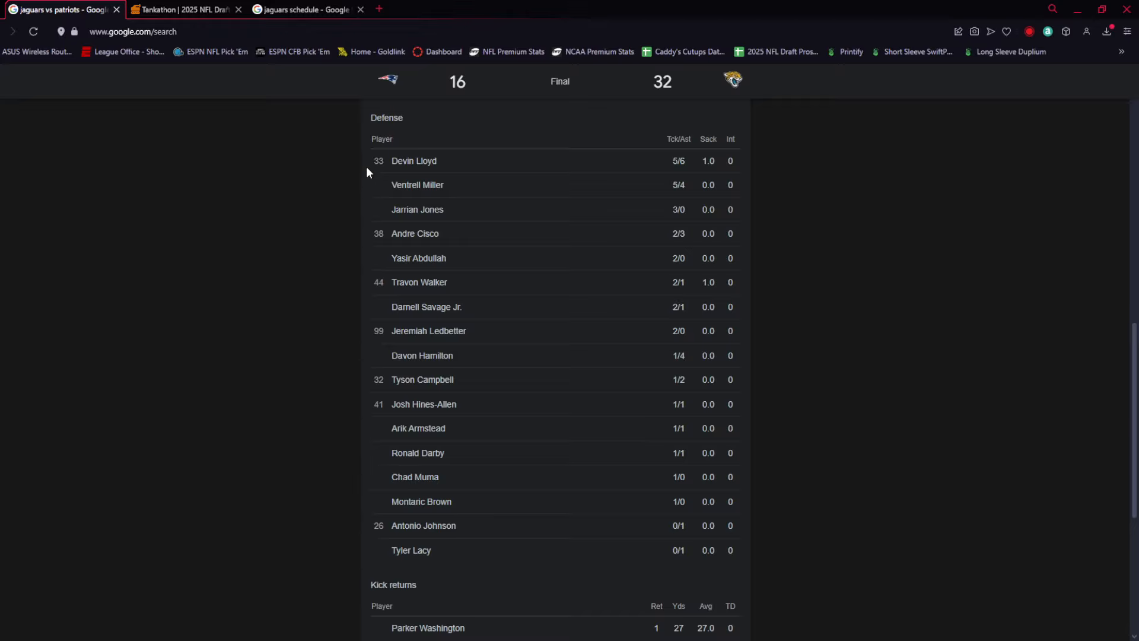
mouse_move(325, 211)
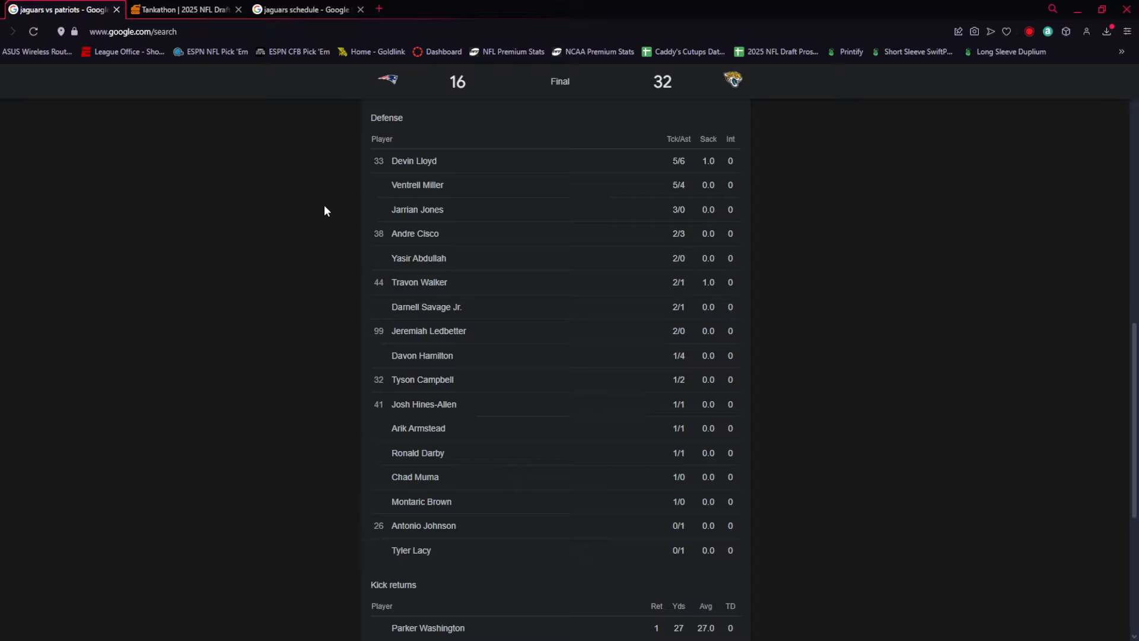
Step: Scroll further down the box score, then switch to the Jaguars season schedule tab
scroll(down, 3)
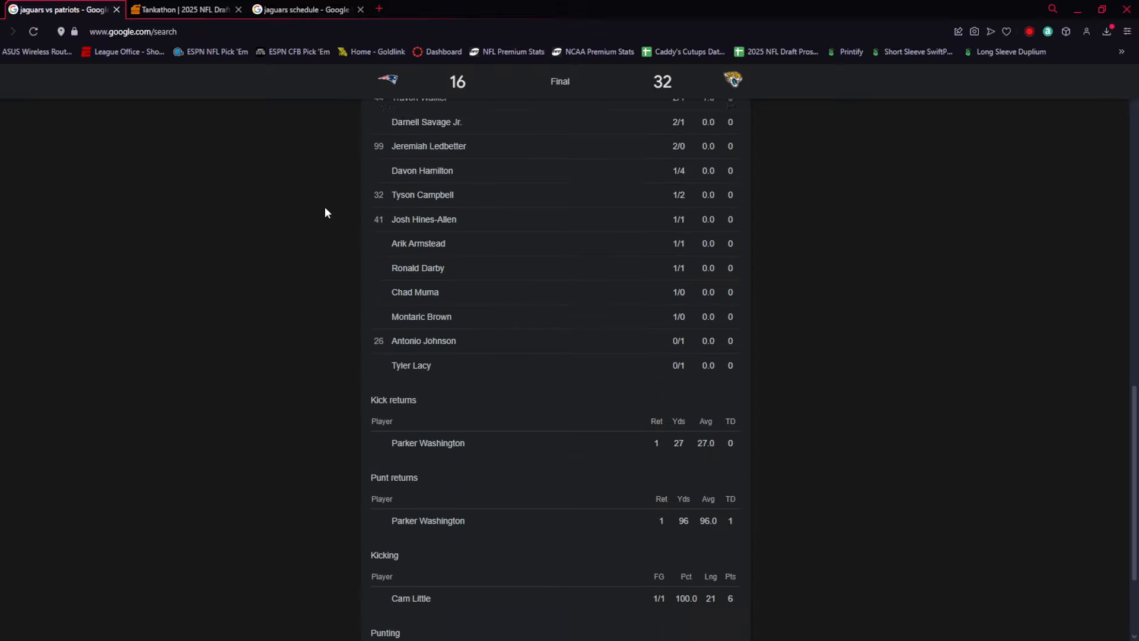
scroll(down, 3)
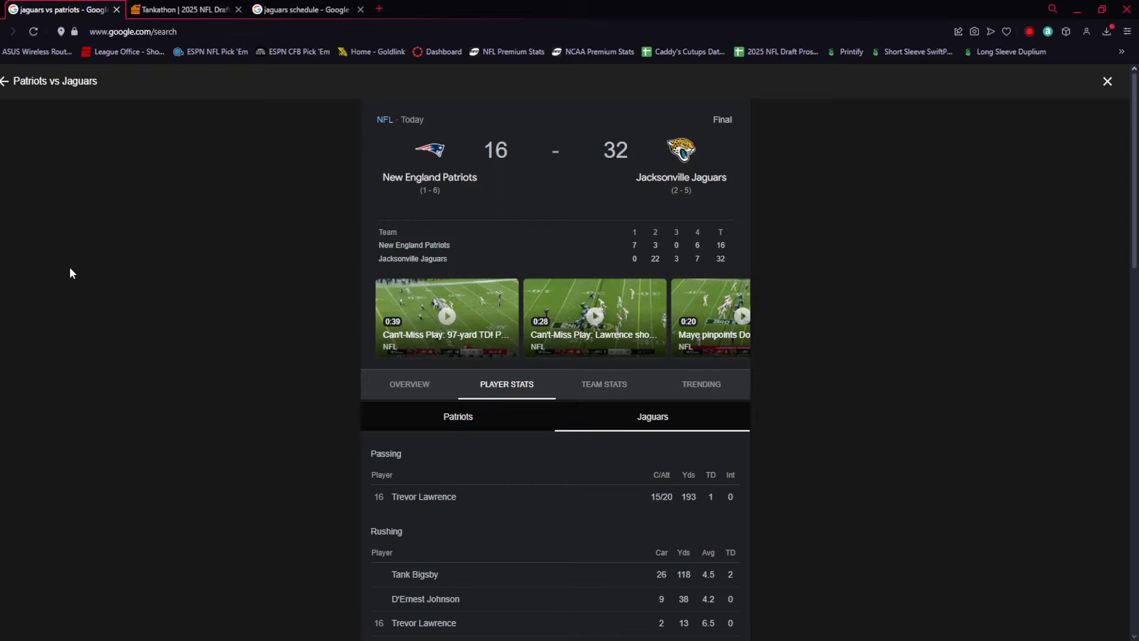
click(298, 10)
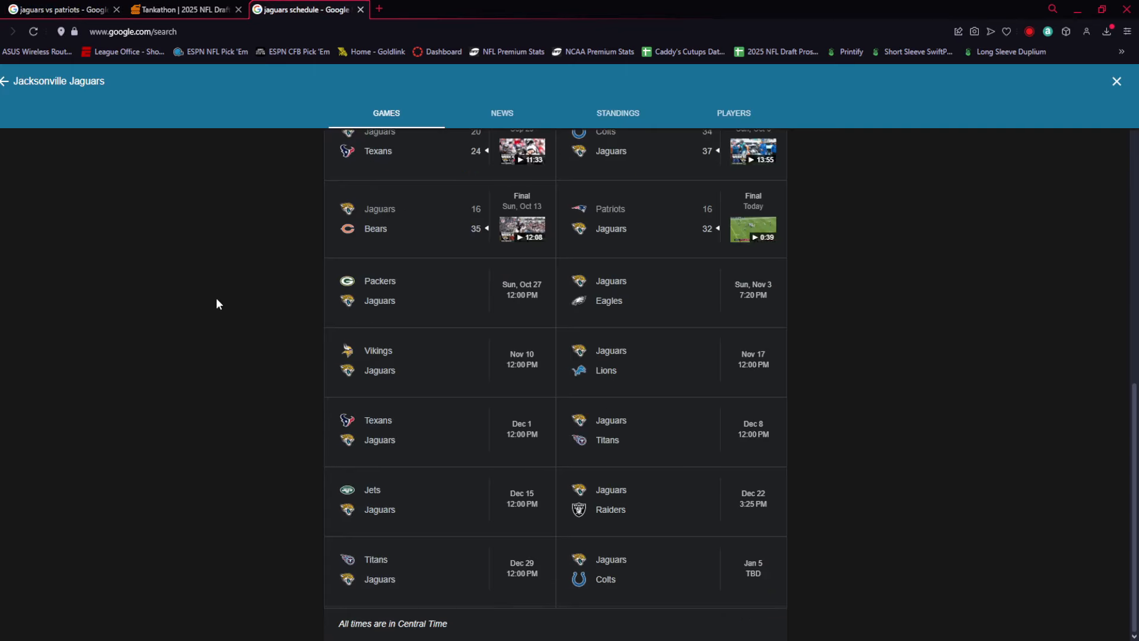
mouse_move(155, 319)
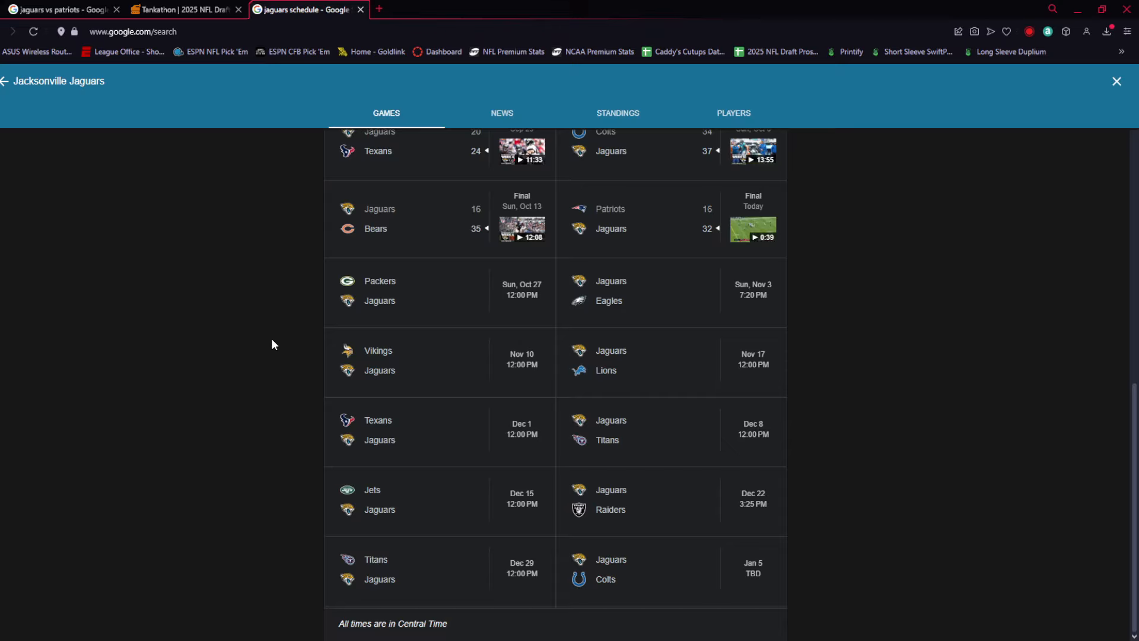
mouse_move(270, 348)
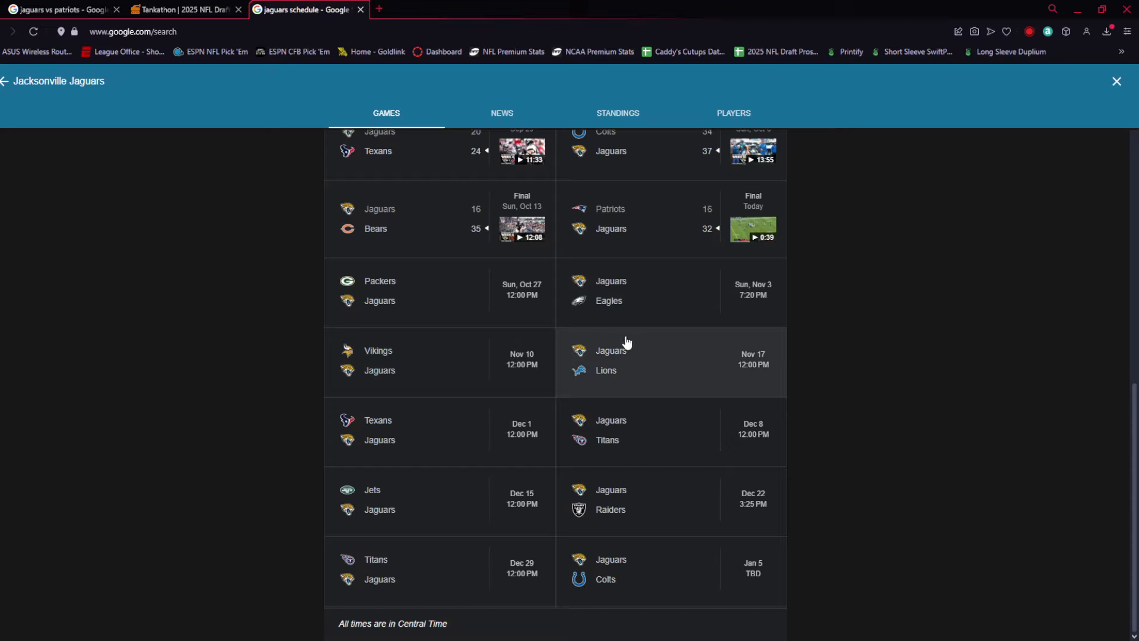
mouse_move(687, 300)
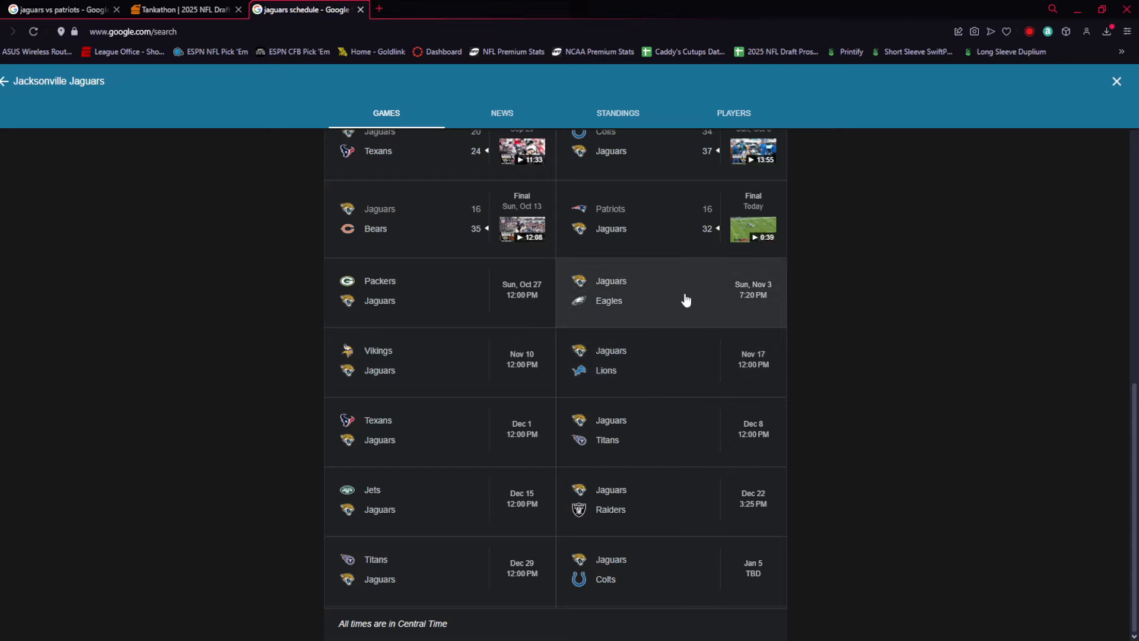
mouse_move(462, 370)
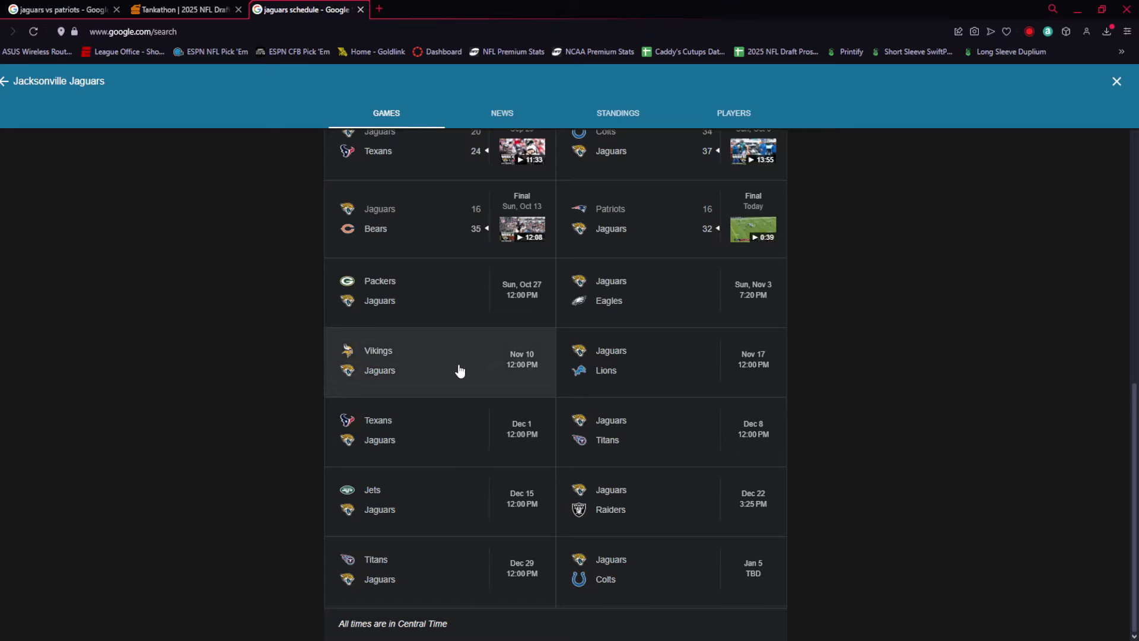
mouse_move(691, 367)
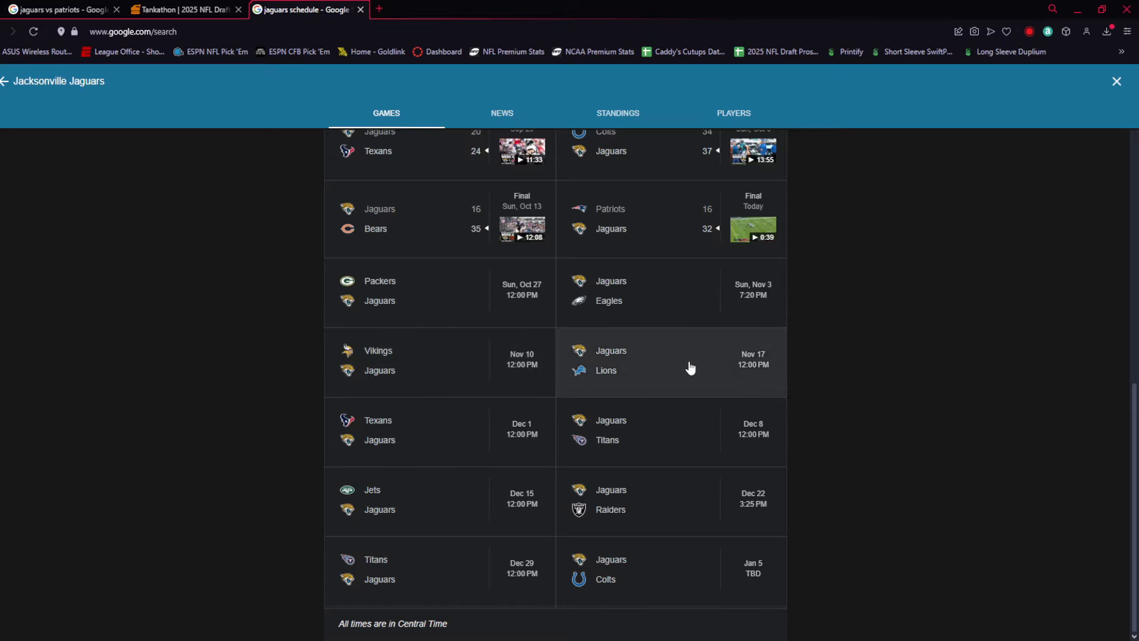
mouse_move(405, 426)
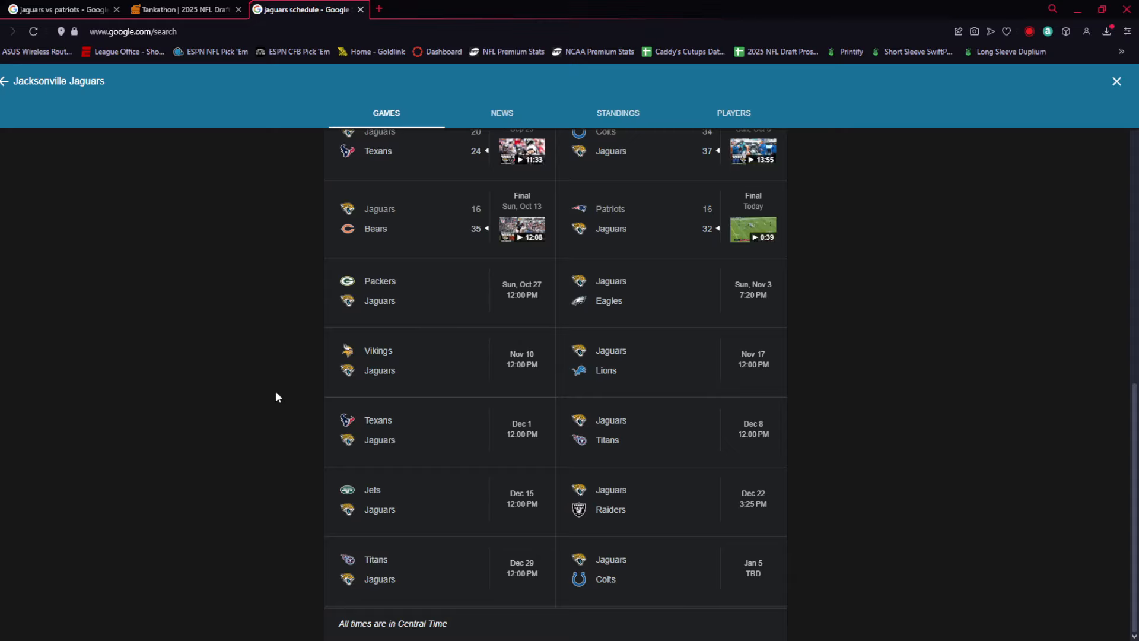
mouse_move(129, 412)
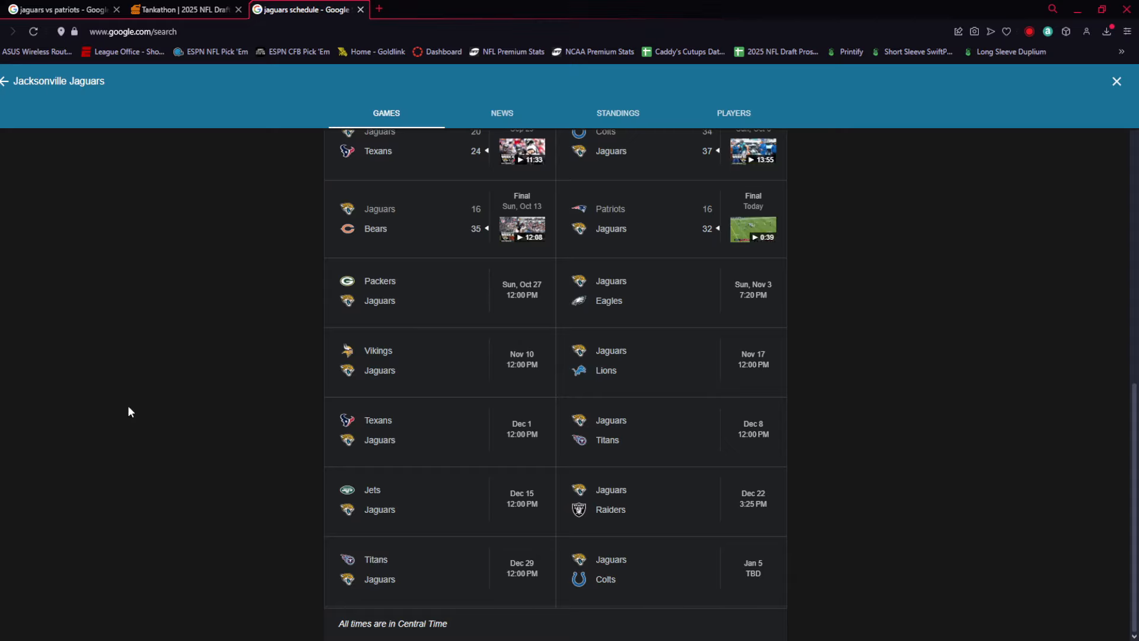
mouse_move(232, 474)
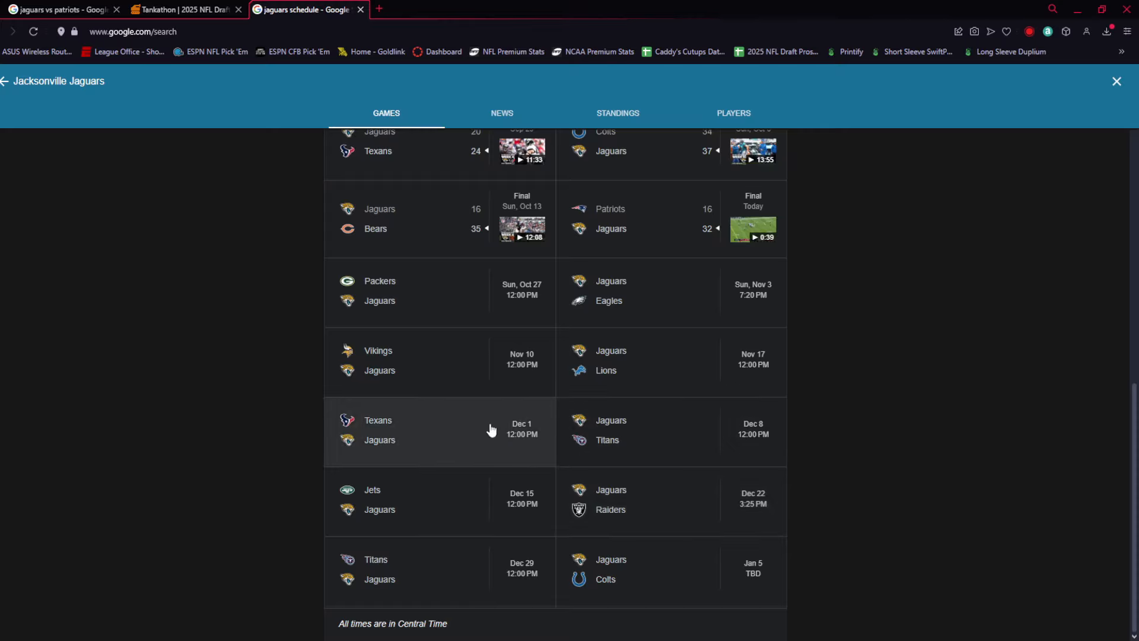
mouse_move(492, 527)
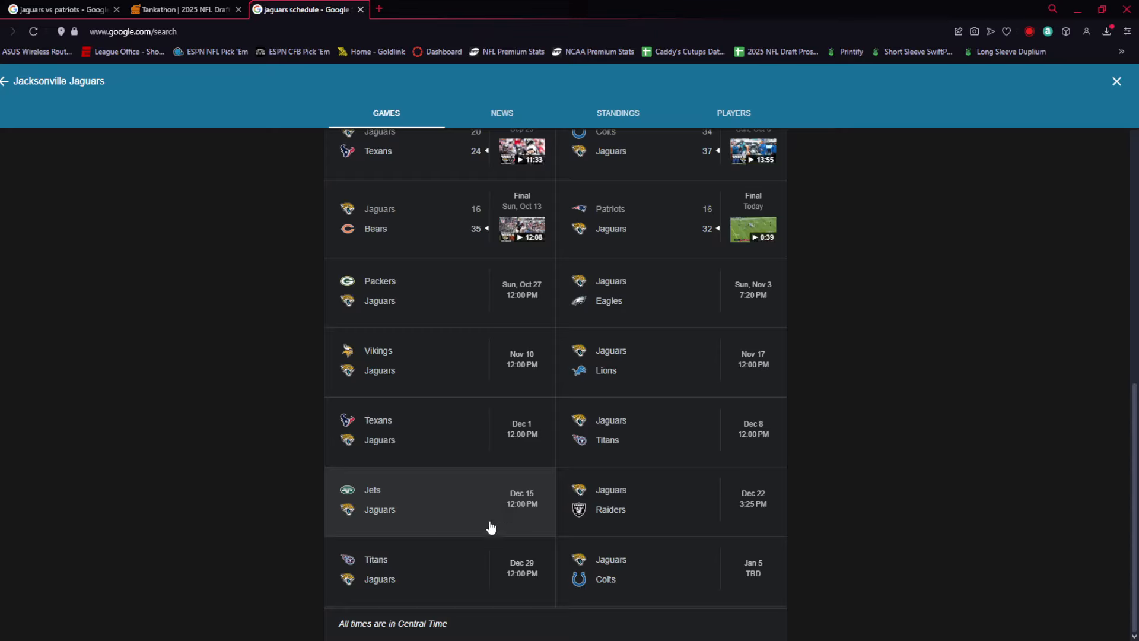
mouse_move(173, 327)
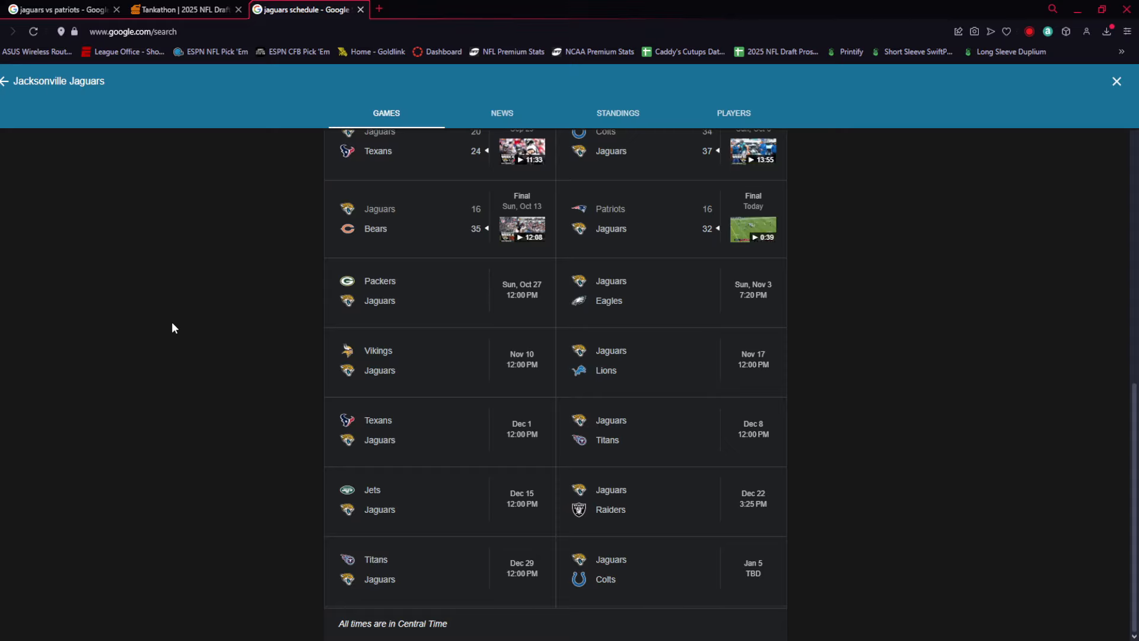
mouse_move(173, 328)
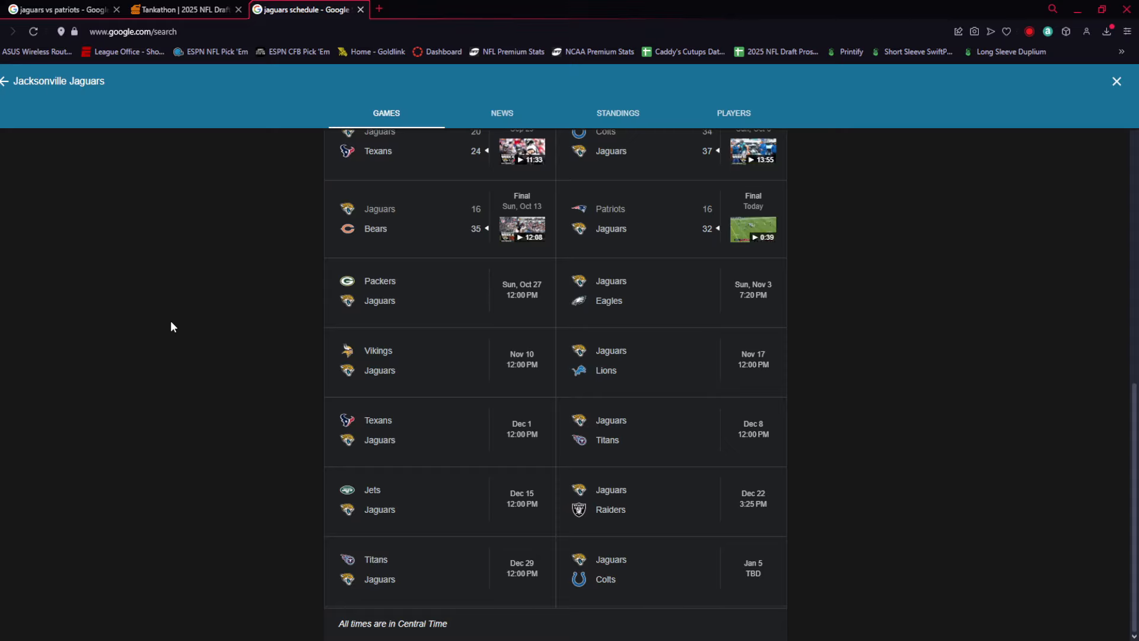
mouse_move(167, 307)
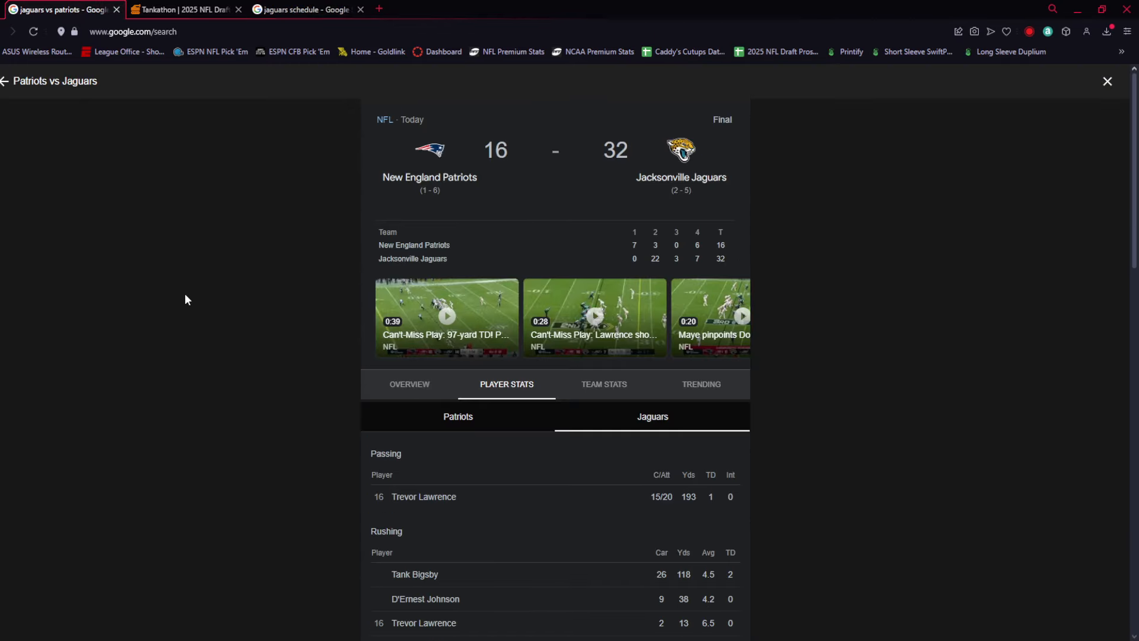
mouse_move(189, 282)
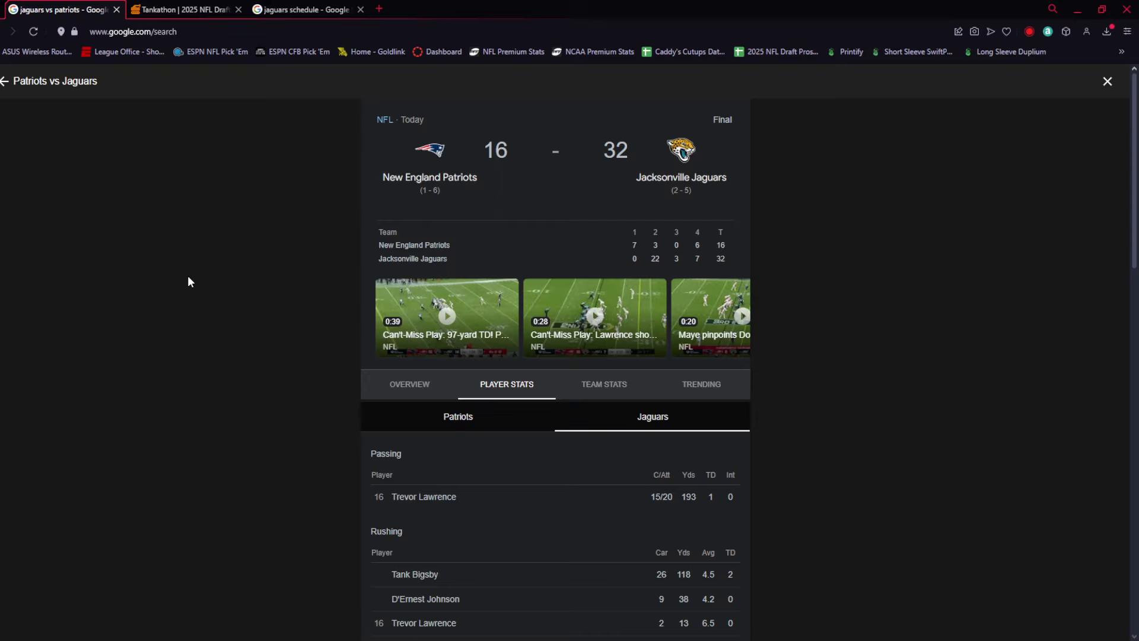
mouse_move(255, 481)
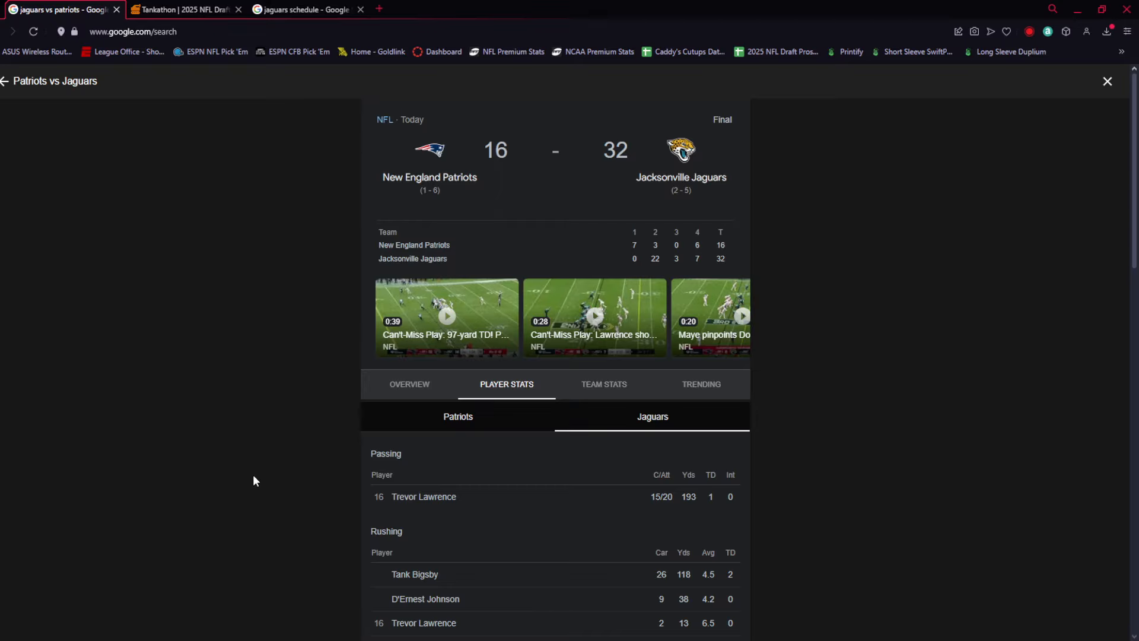